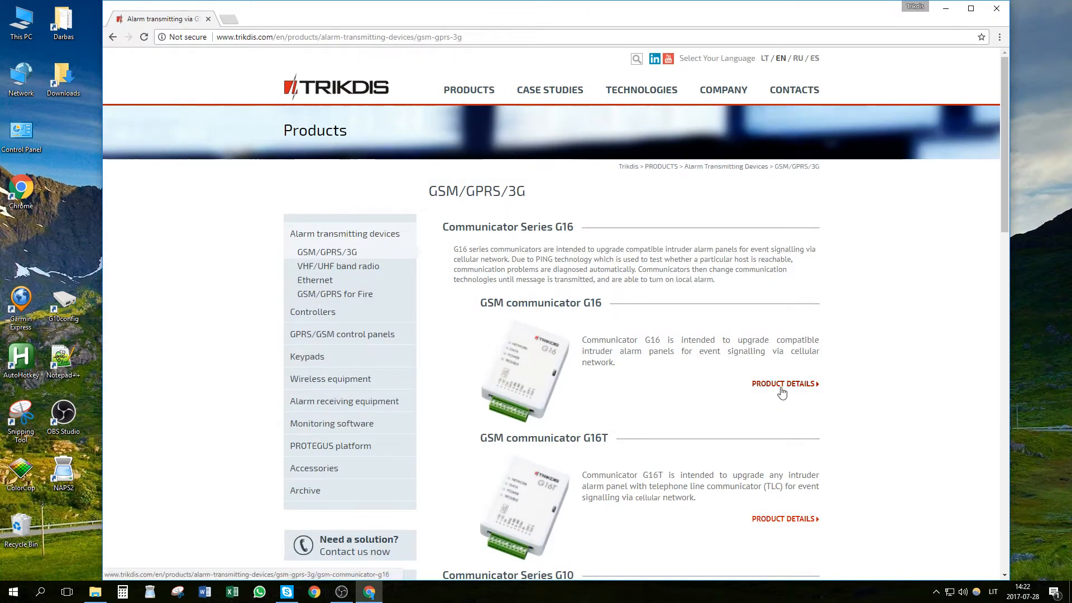
- From the G16 product details, download the full-version TrikdisConfig installer
click(782, 383)
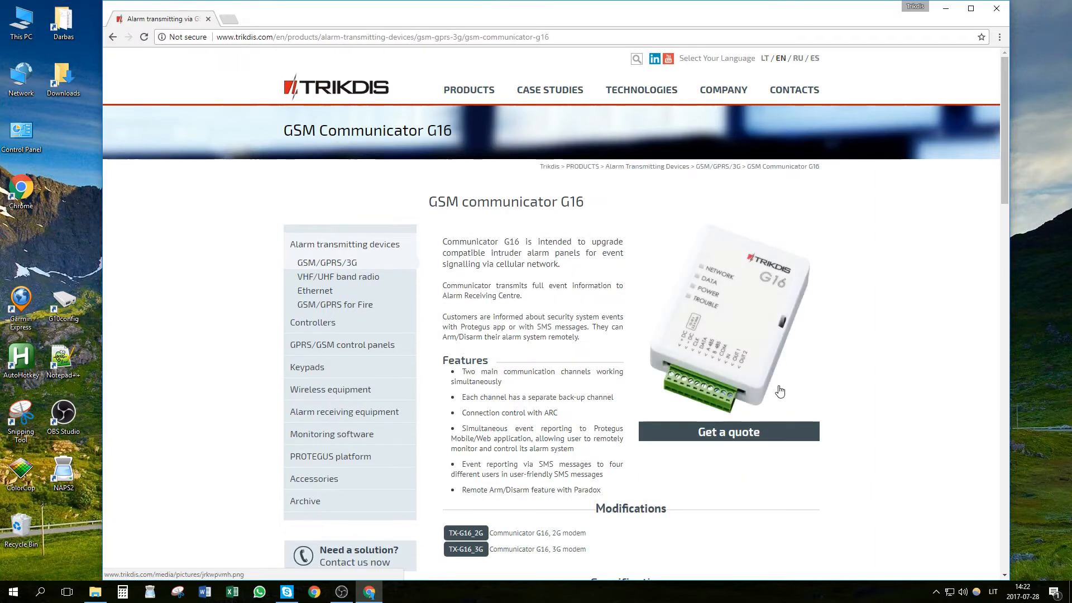
scroll(down, 3)
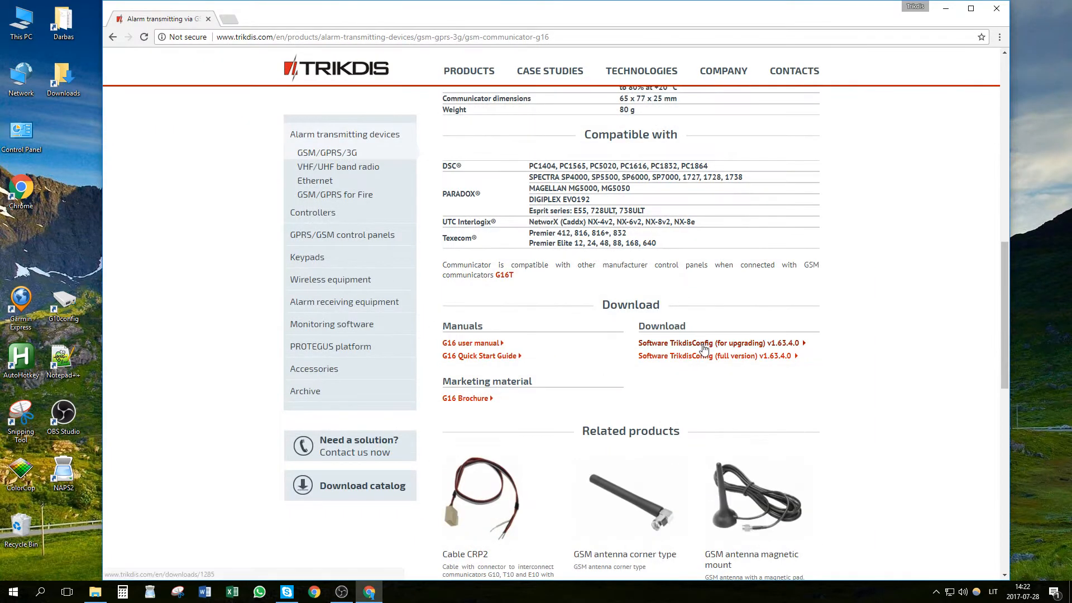
click(693, 355)
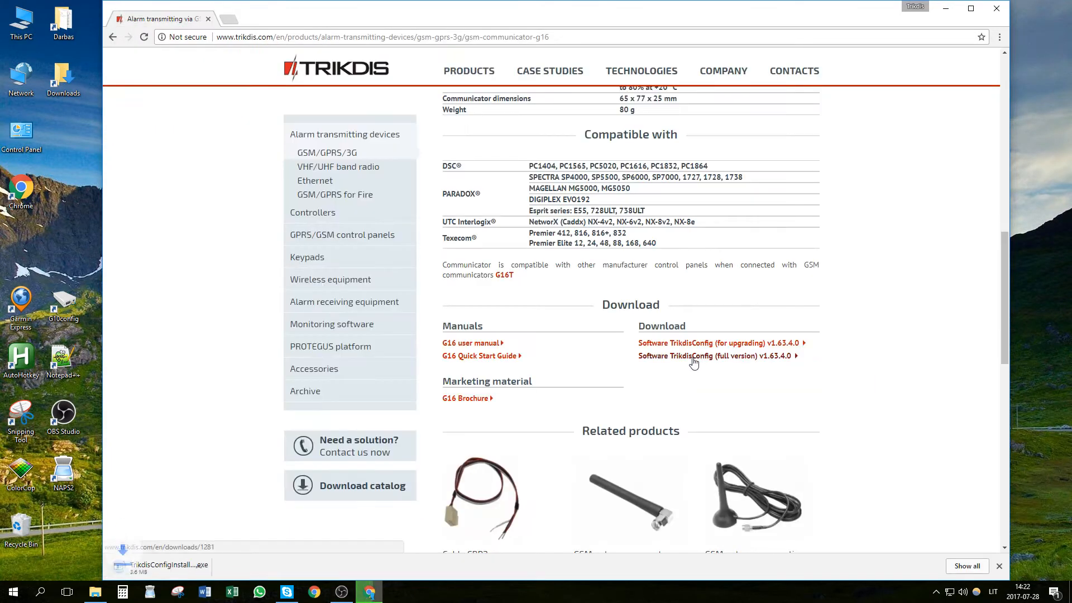
click(698, 355)
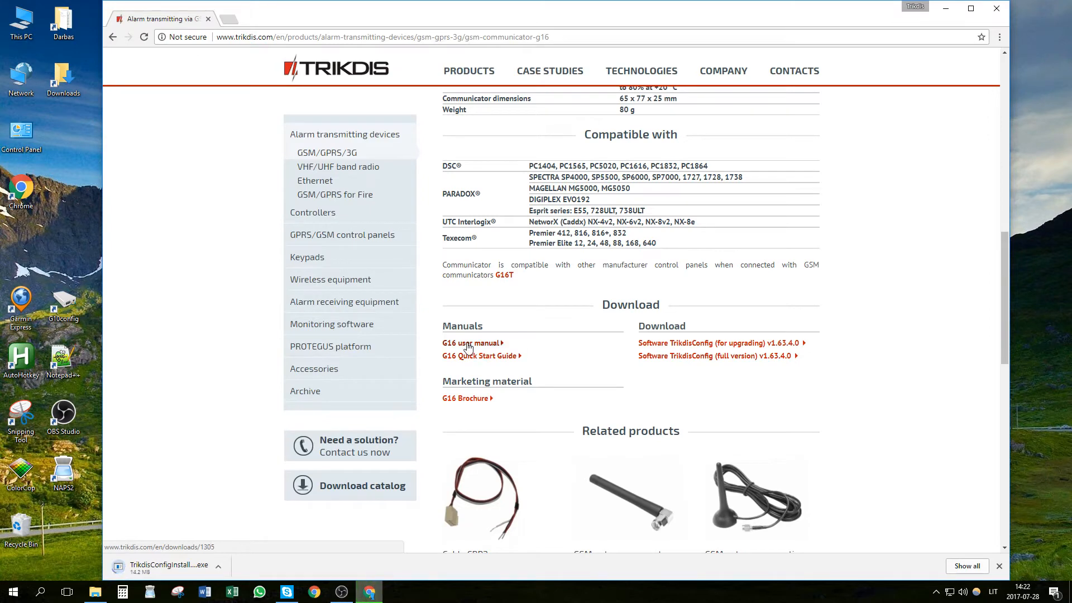
- Open the G16 user manual in a new tab and browse it
click(468, 343)
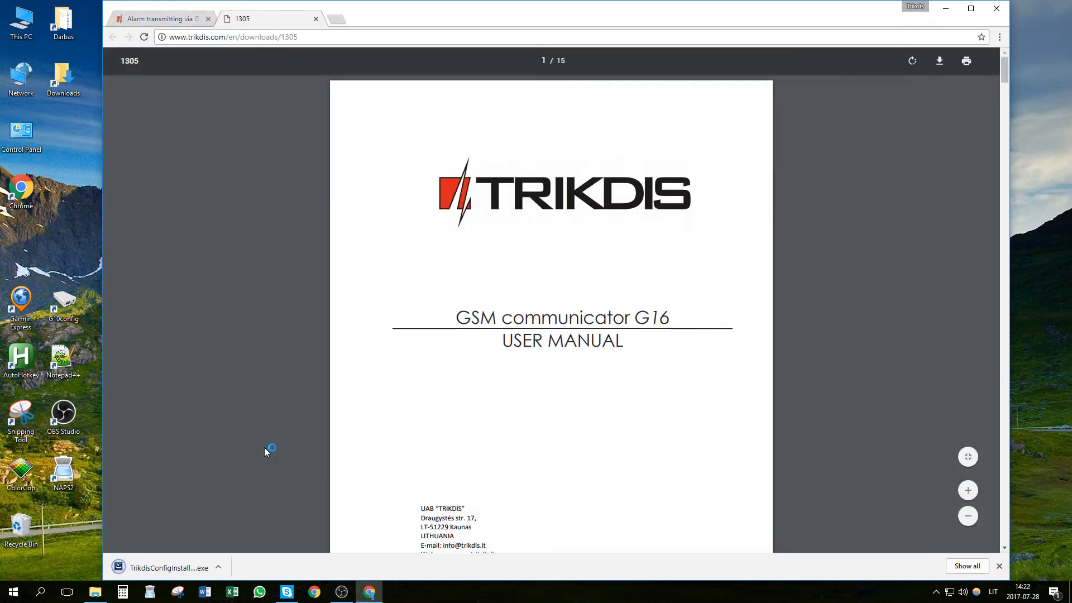
scroll(down, 3)
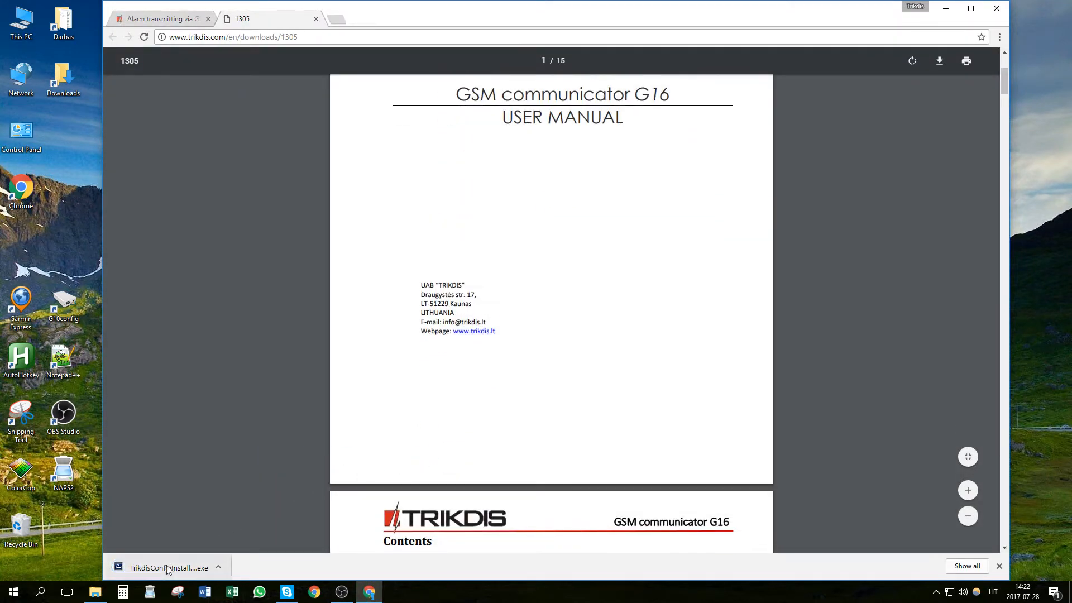
- Run the installer, keep the default destination folder and finish the TrikdisConfig setup
click(169, 567)
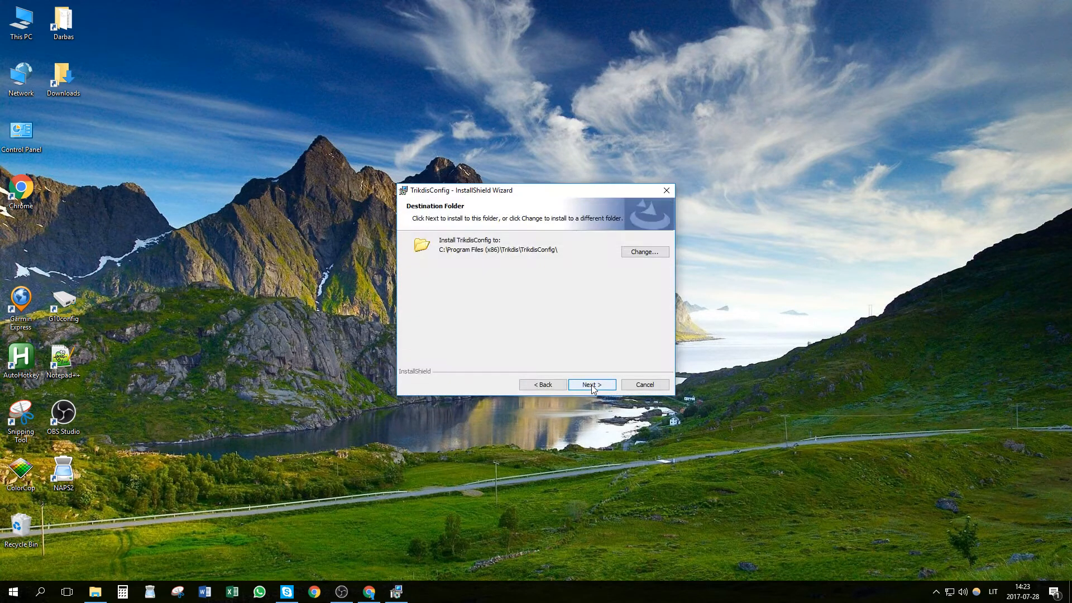
click(592, 384)
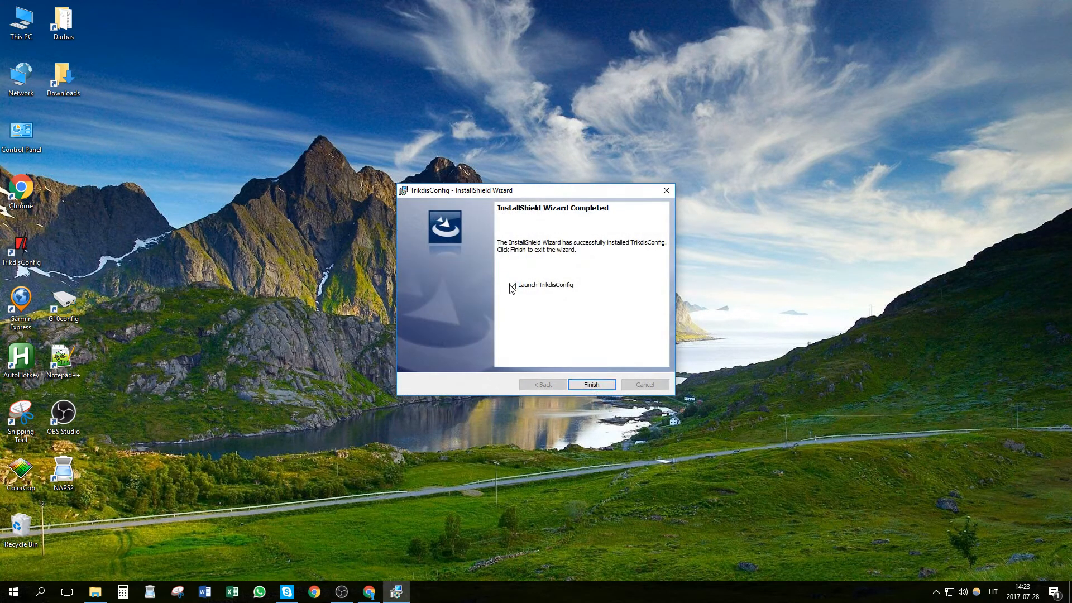
click(591, 384)
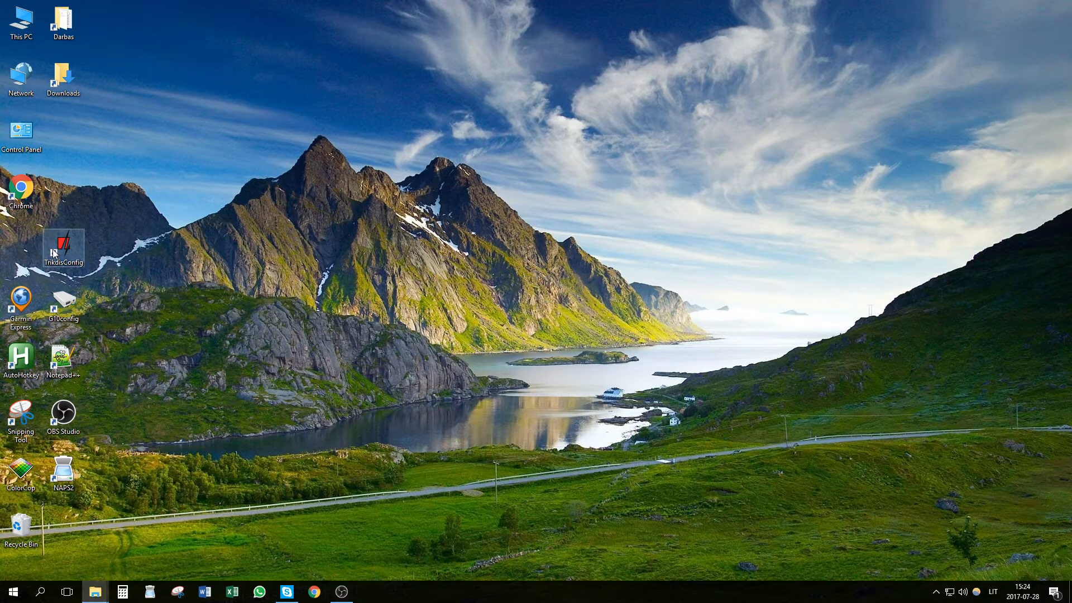
- Launch TrikdisConfig, read the G16 settings and choose panel type PARADOX SP4000
double_click(63, 245)
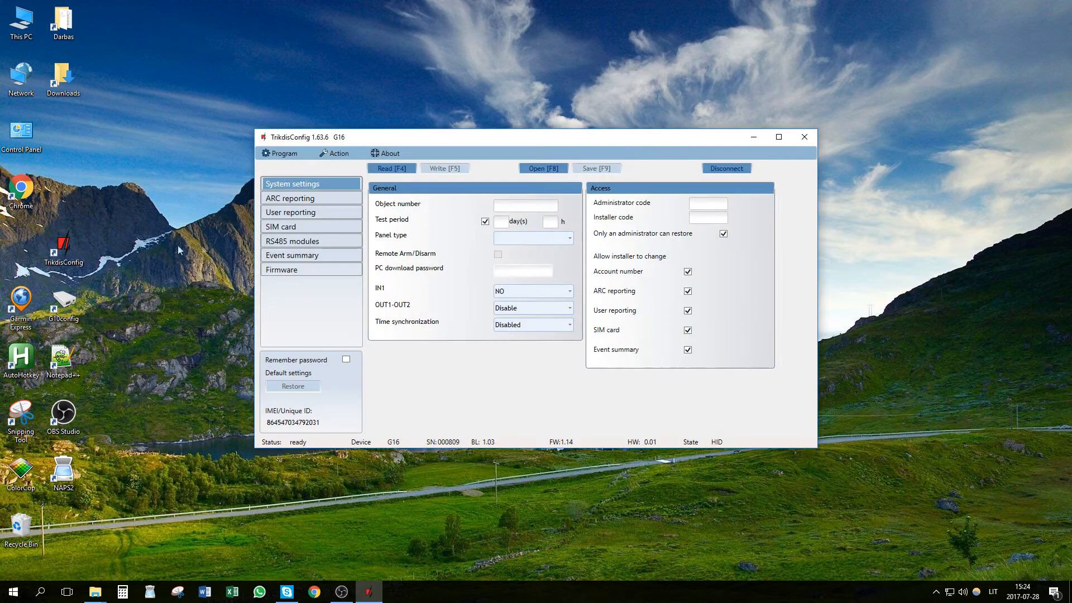
click(391, 168)
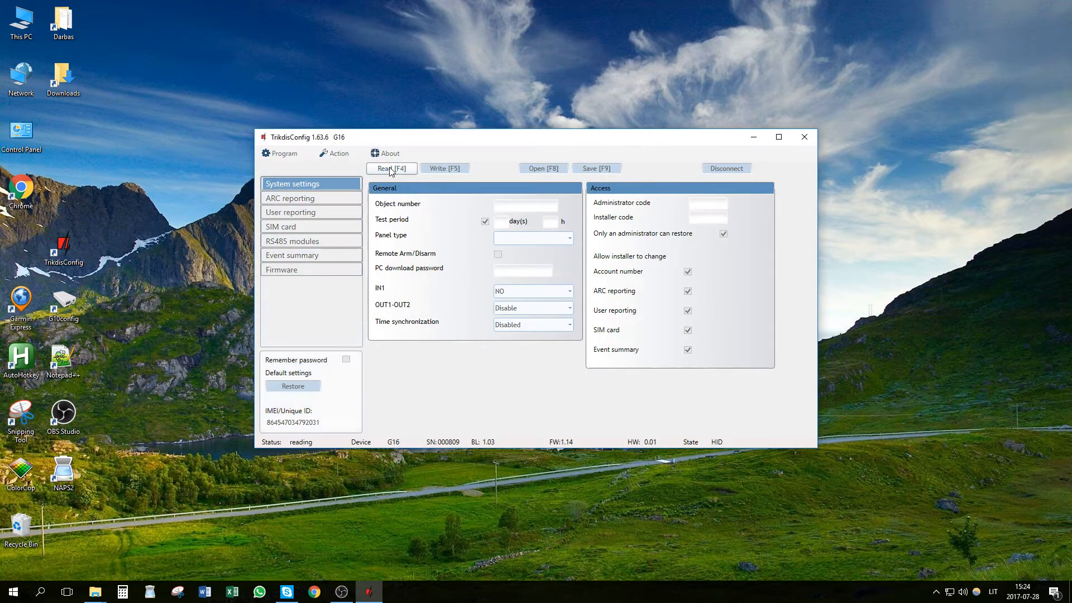
click(391, 169)
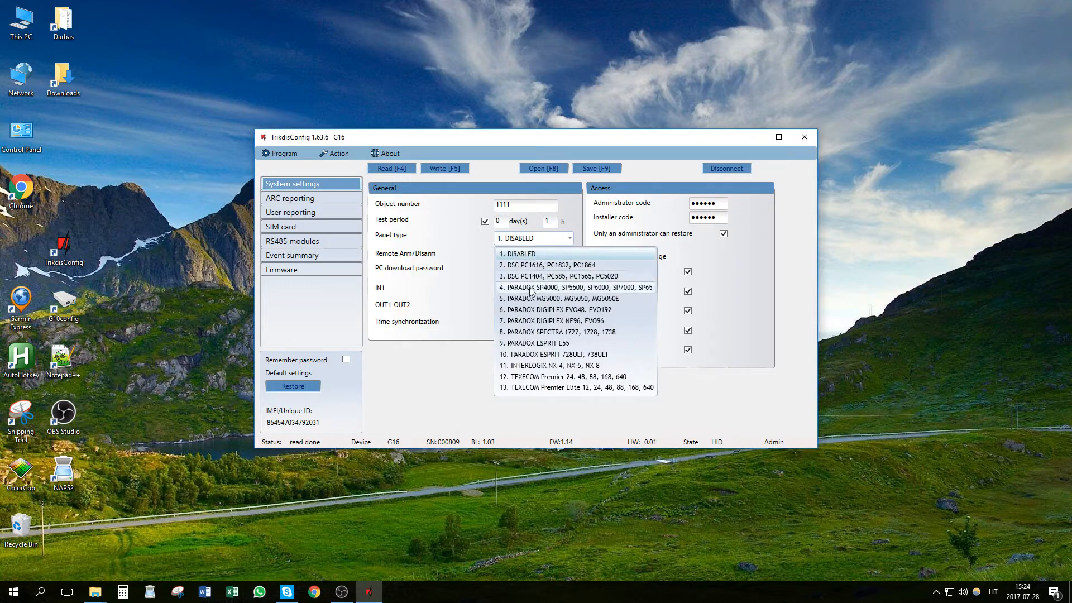
click(577, 287)
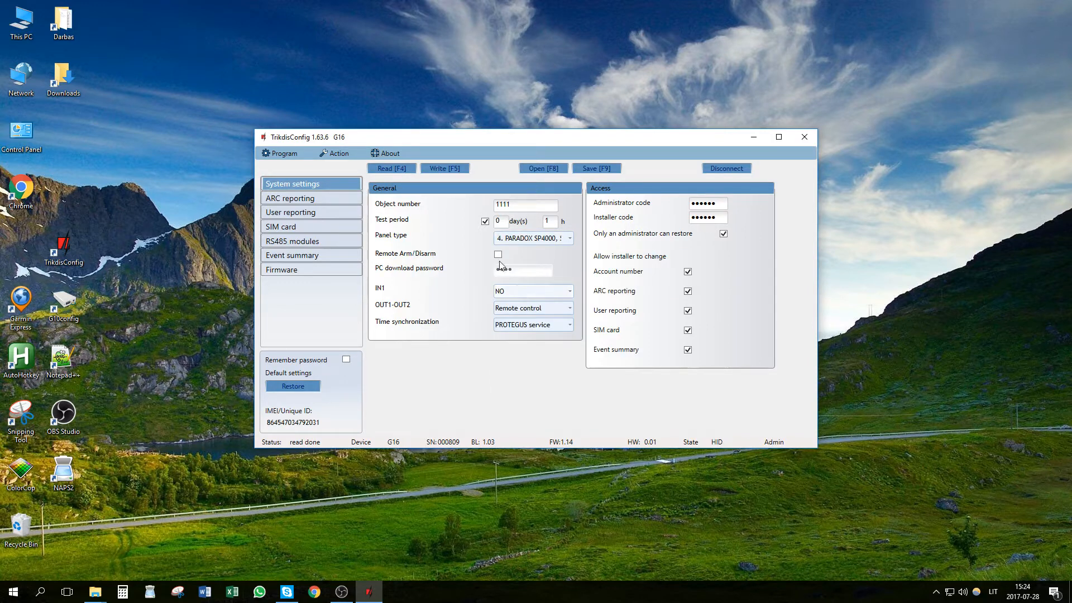
- Enable Remote Arm/Disarm and edit the PC download password
click(499, 255)
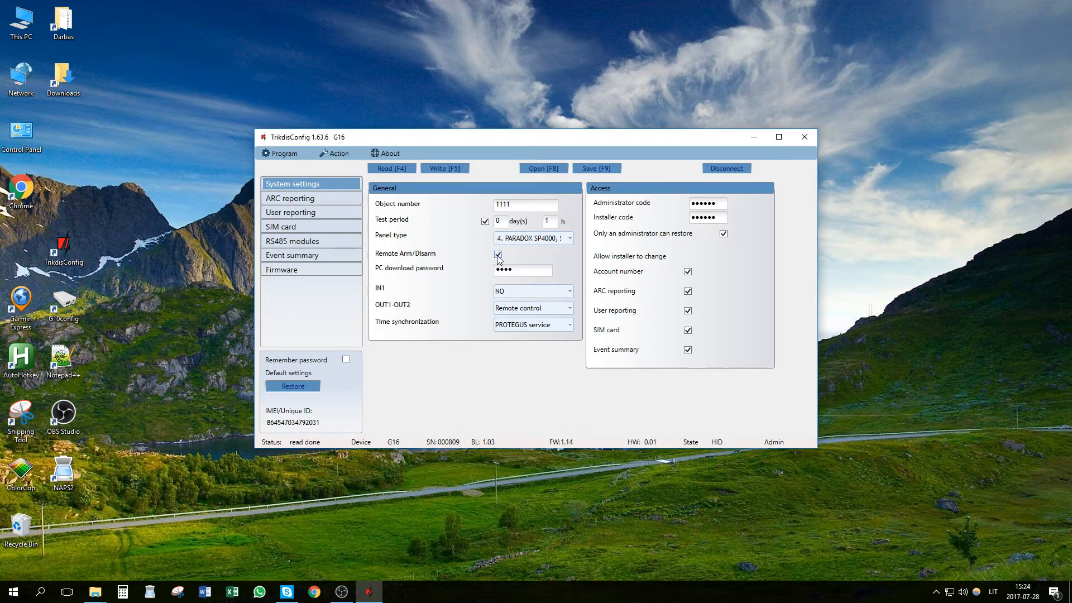
click(498, 254)
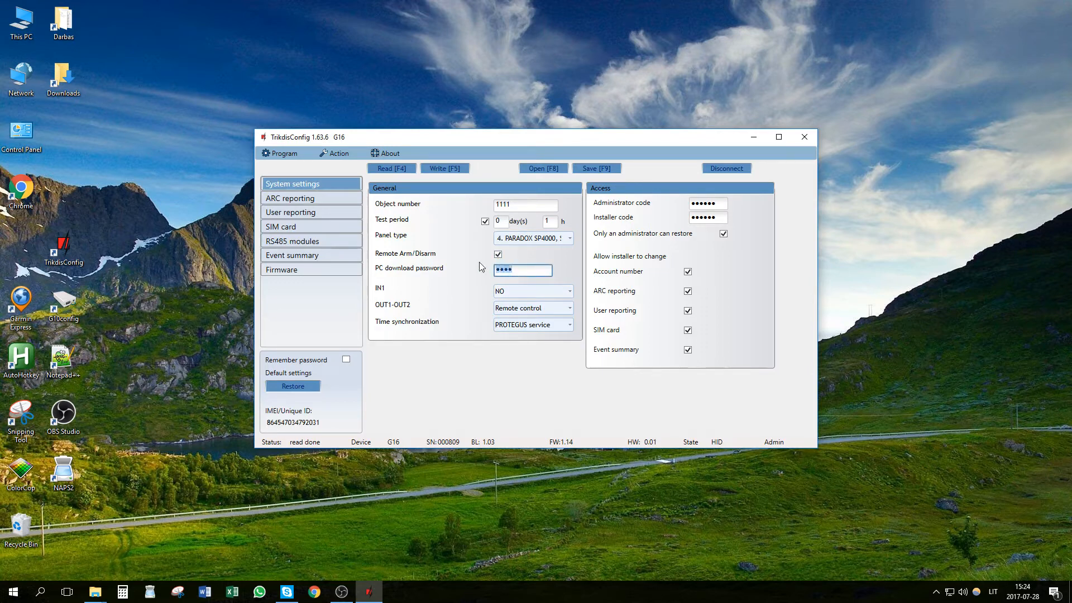
key(backspace)
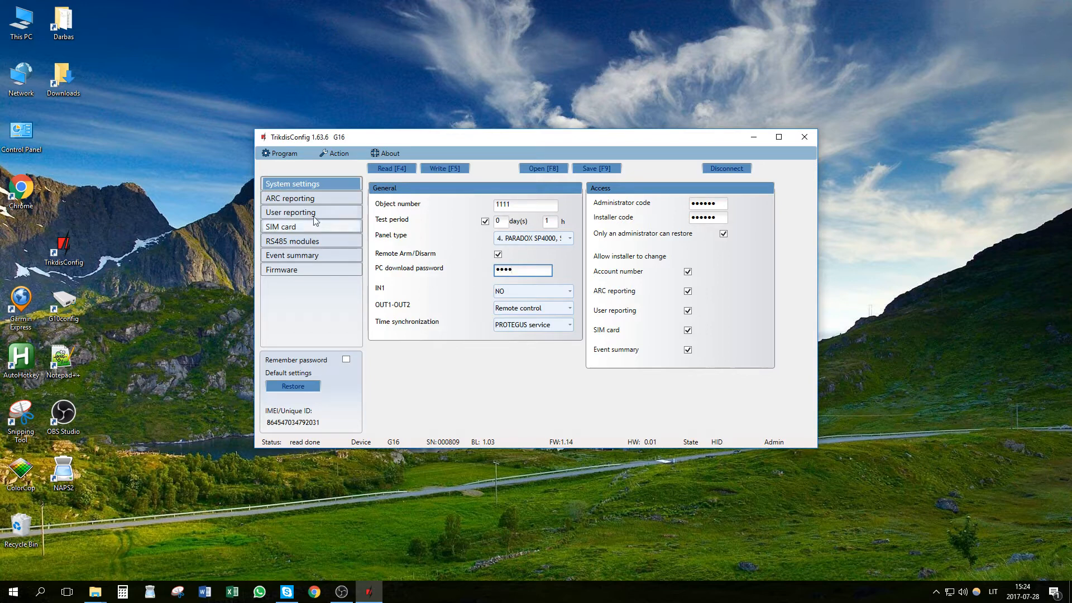
- Enable the PROTEGUS service, set the SIM PIN and APN Internet, and write to the G16
click(290, 212)
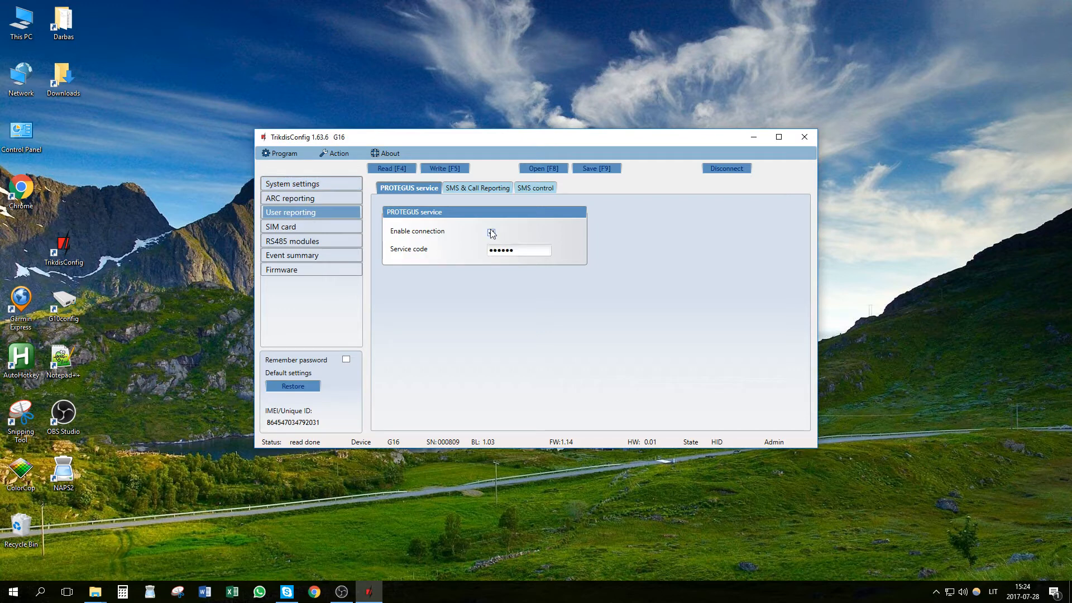
click(491, 232)
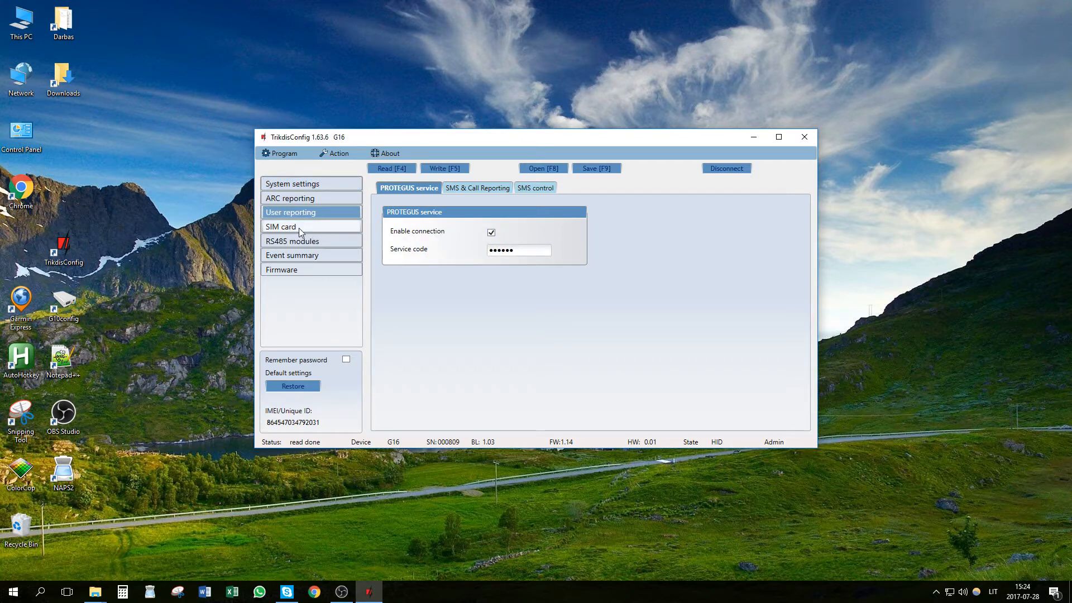
click(281, 227)
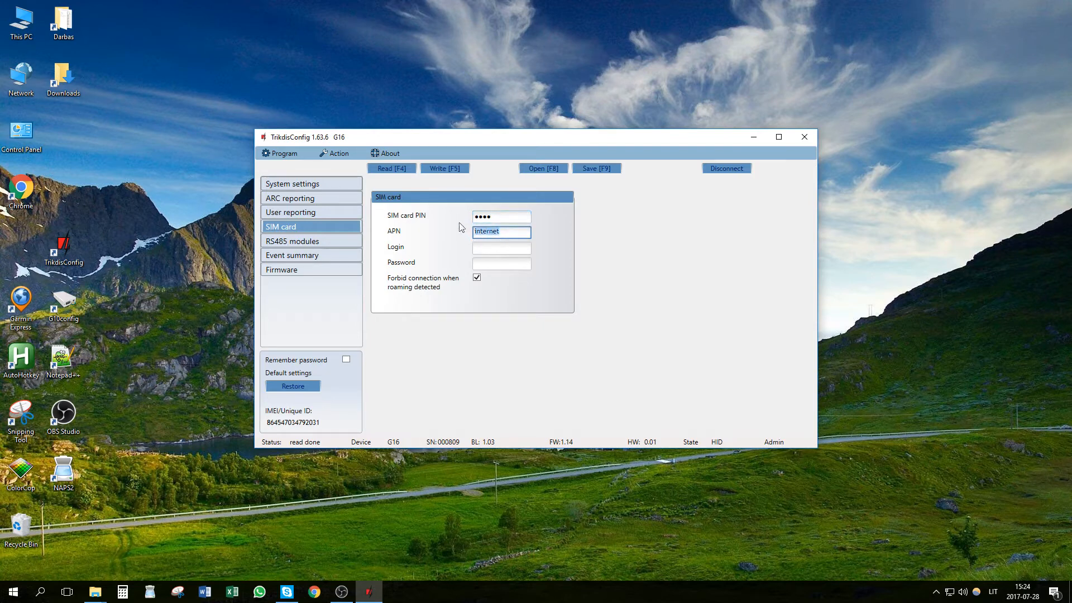
click(443, 169)
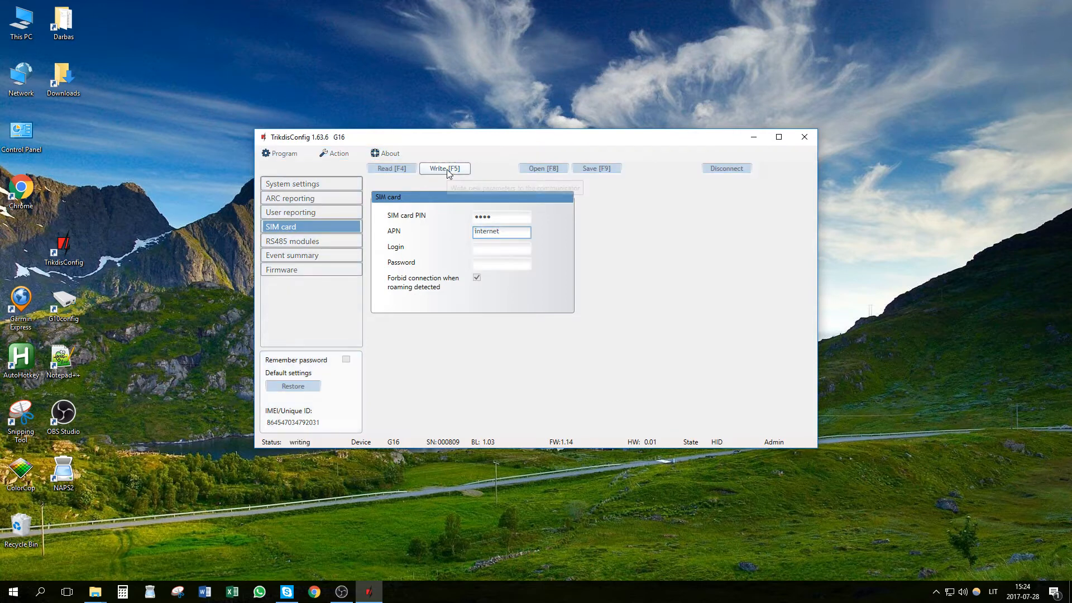
click(444, 168)
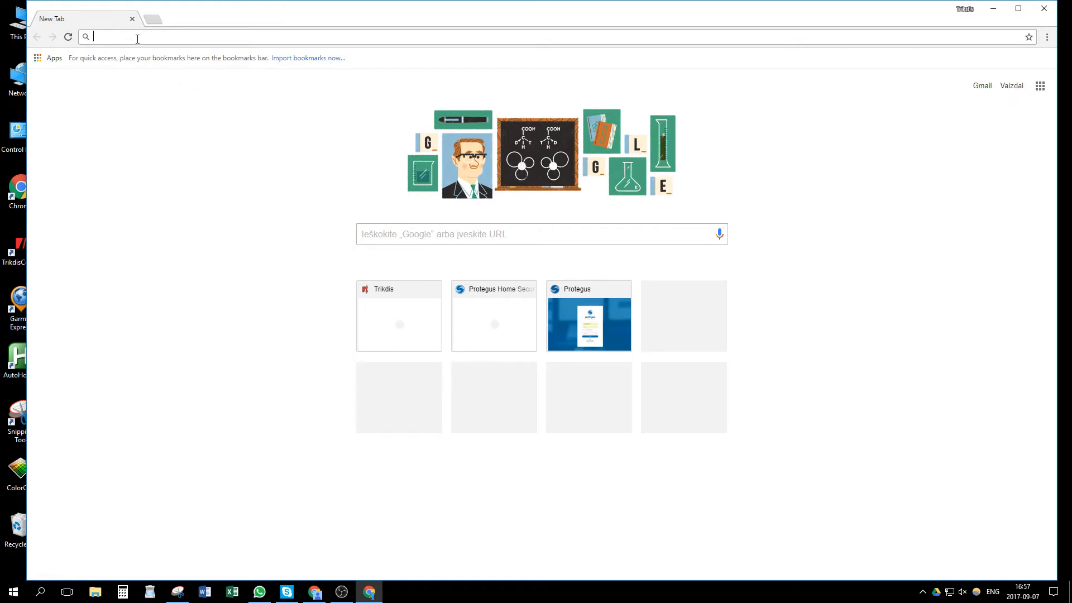
- Log in to Protegus and start adding a new system
click(588, 317)
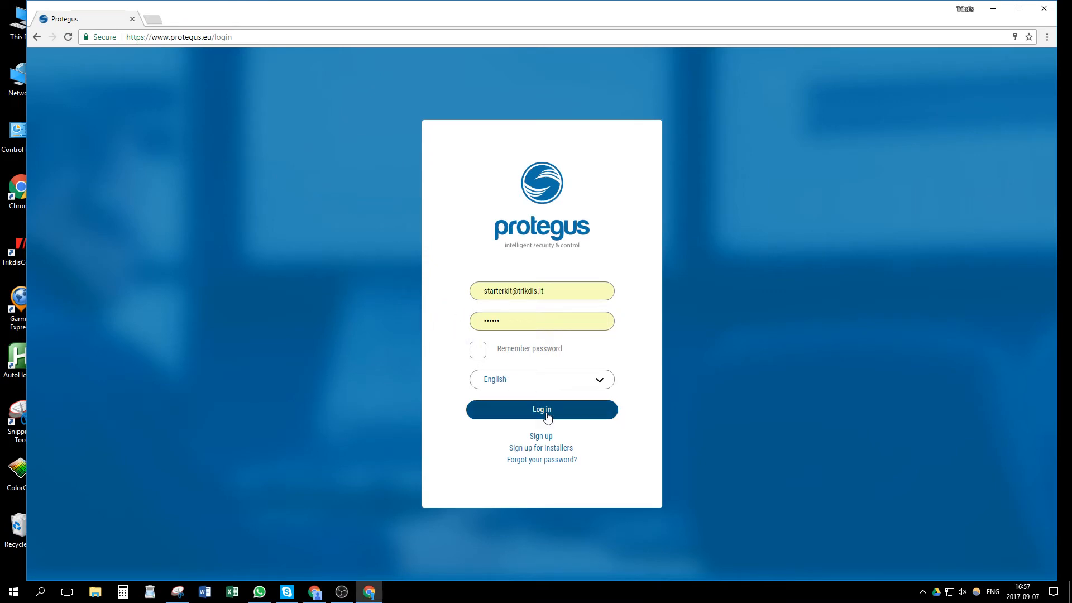
click(542, 410)
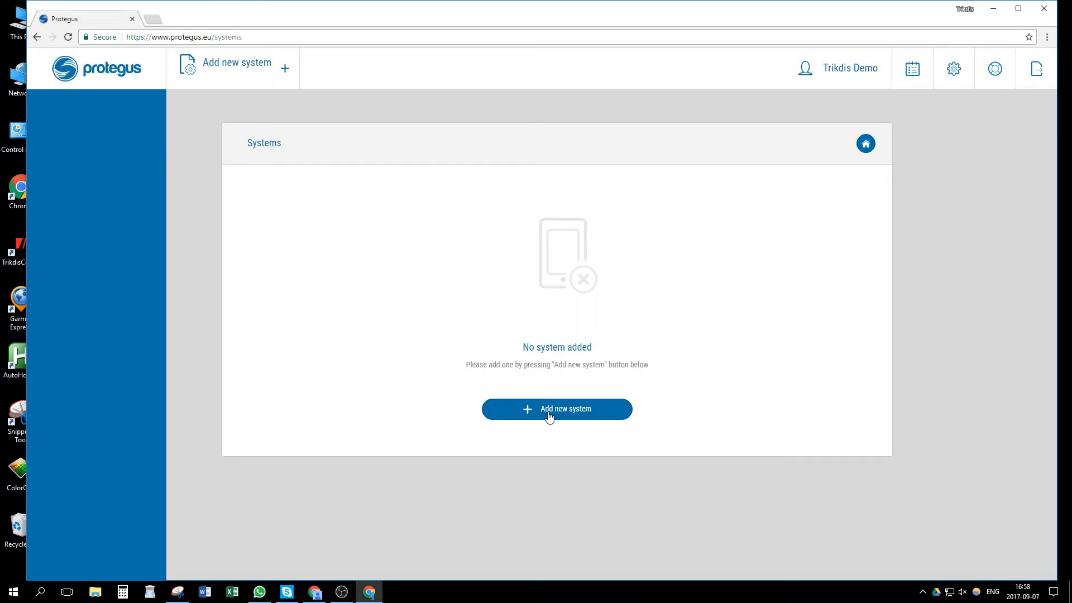
click(556, 409)
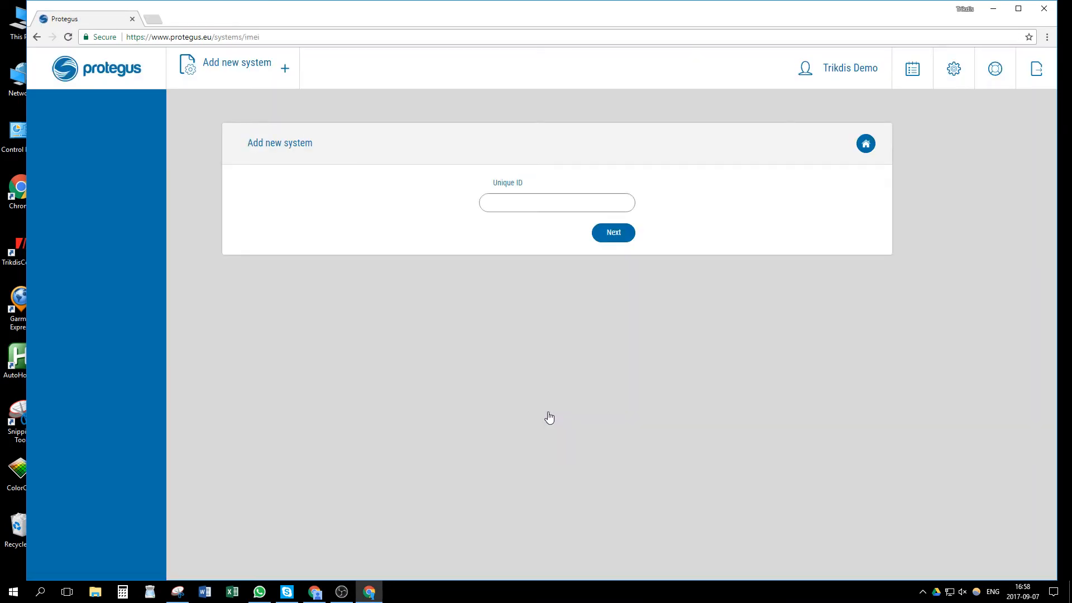
click(556, 202)
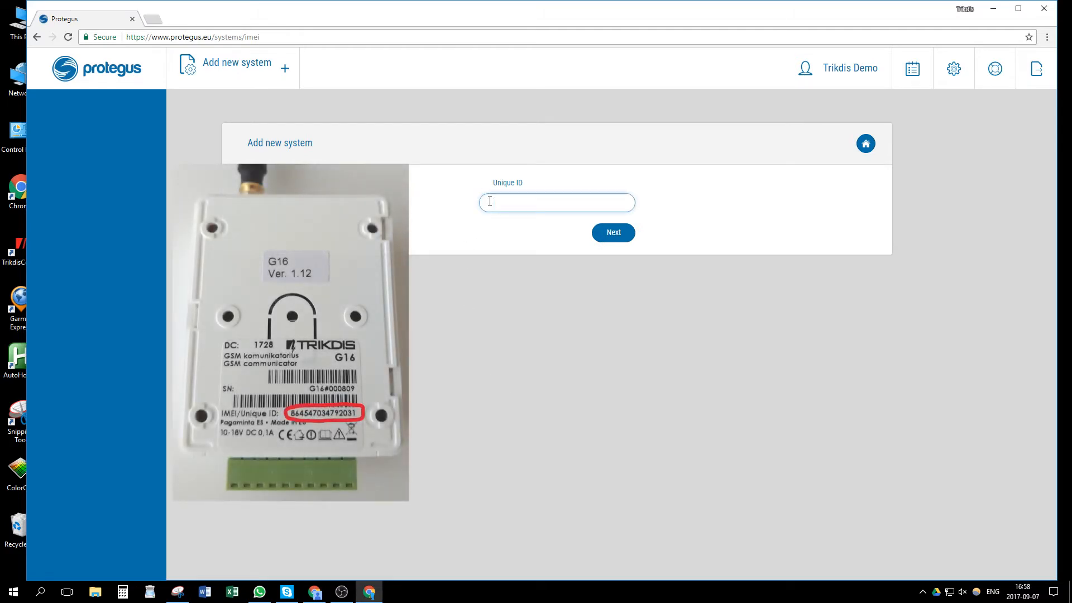
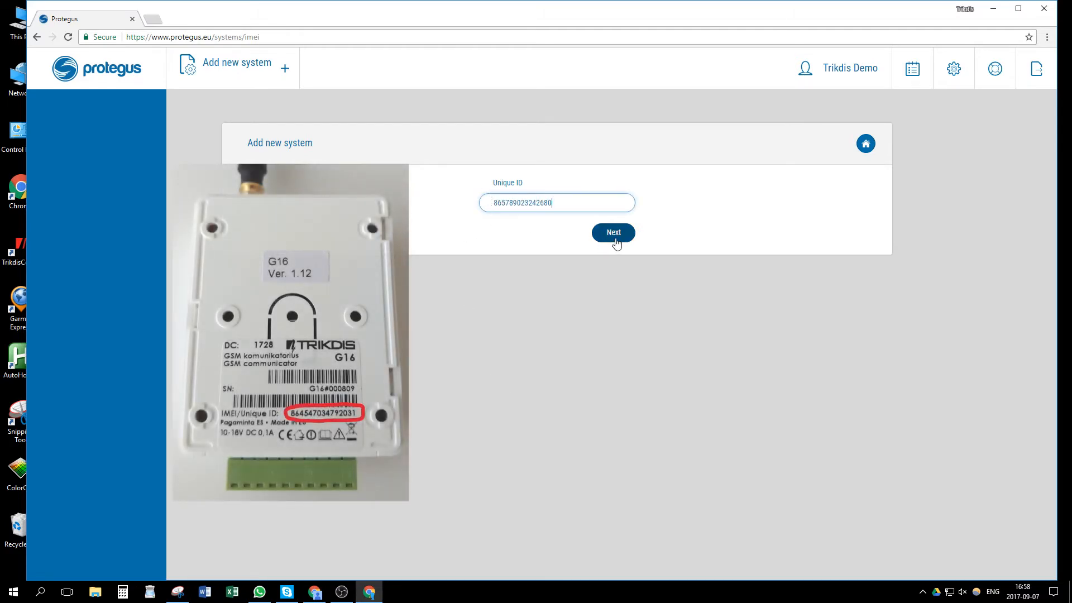
click(613, 232)
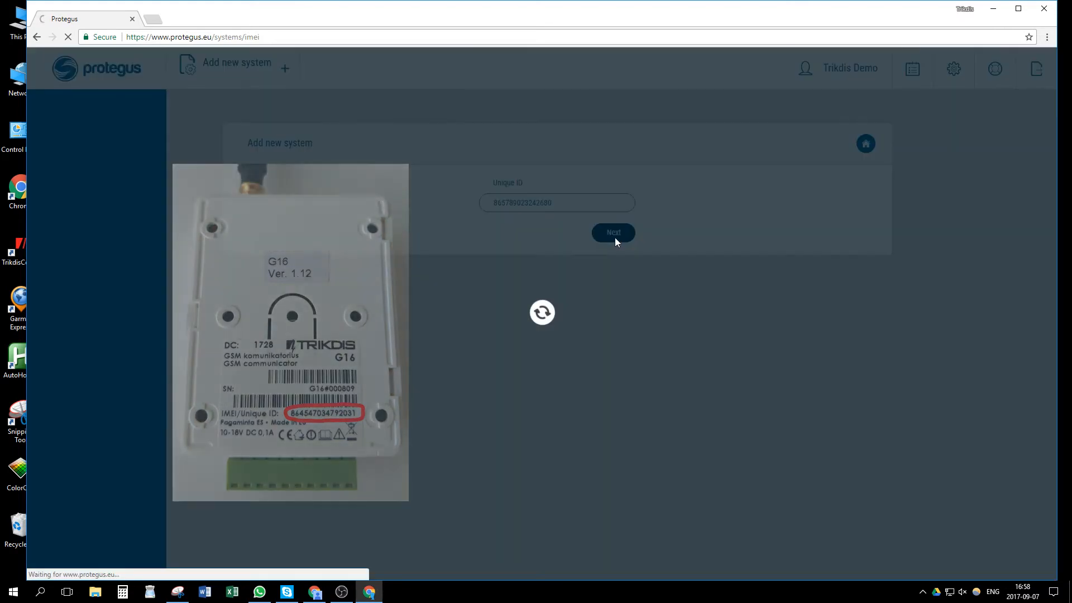
click(614, 233)
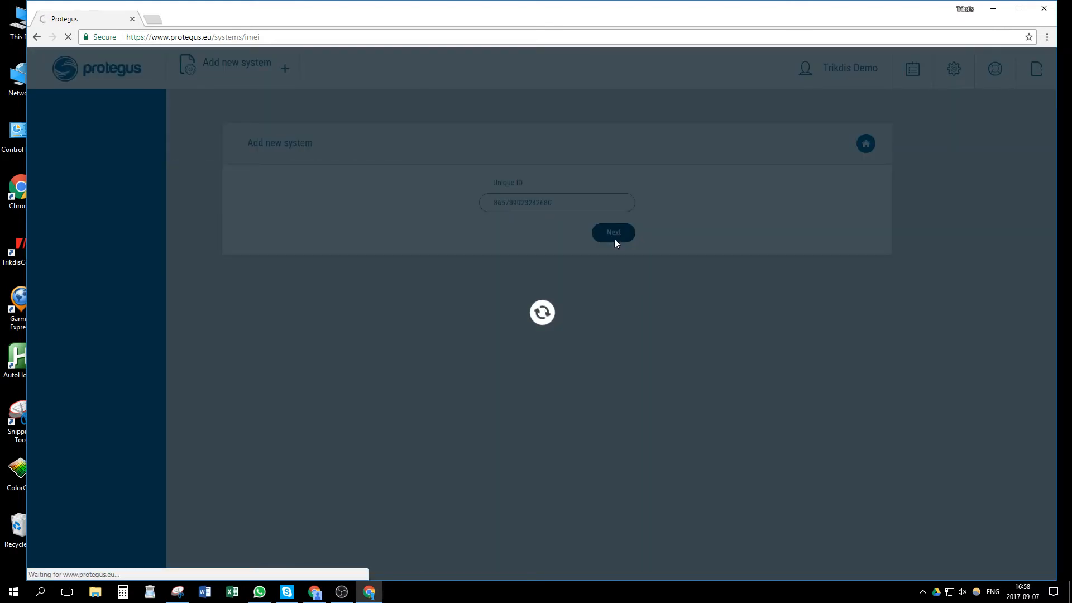
click(613, 232)
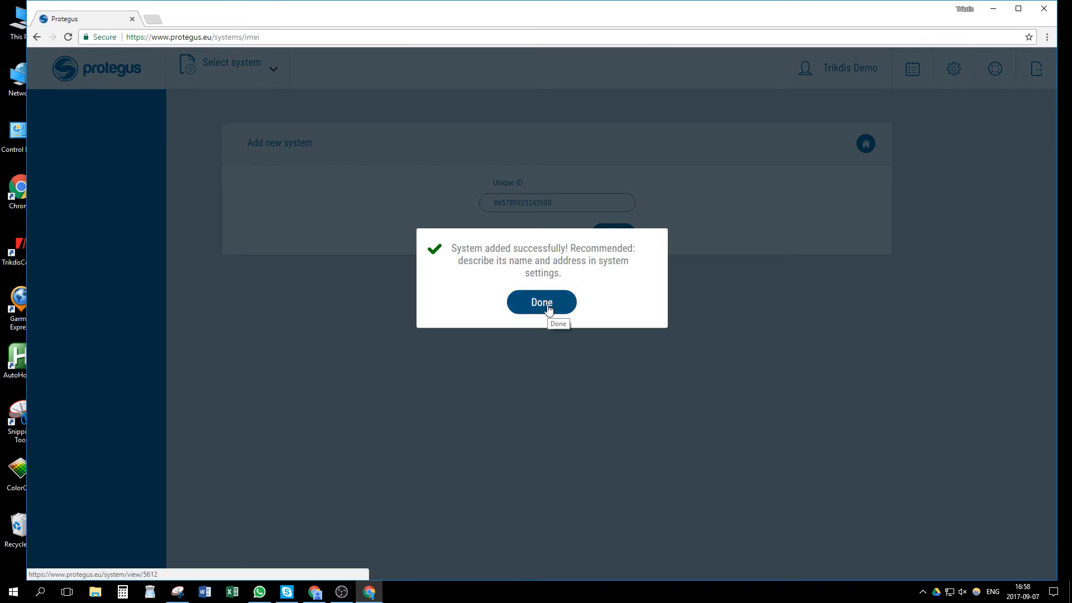
click(541, 303)
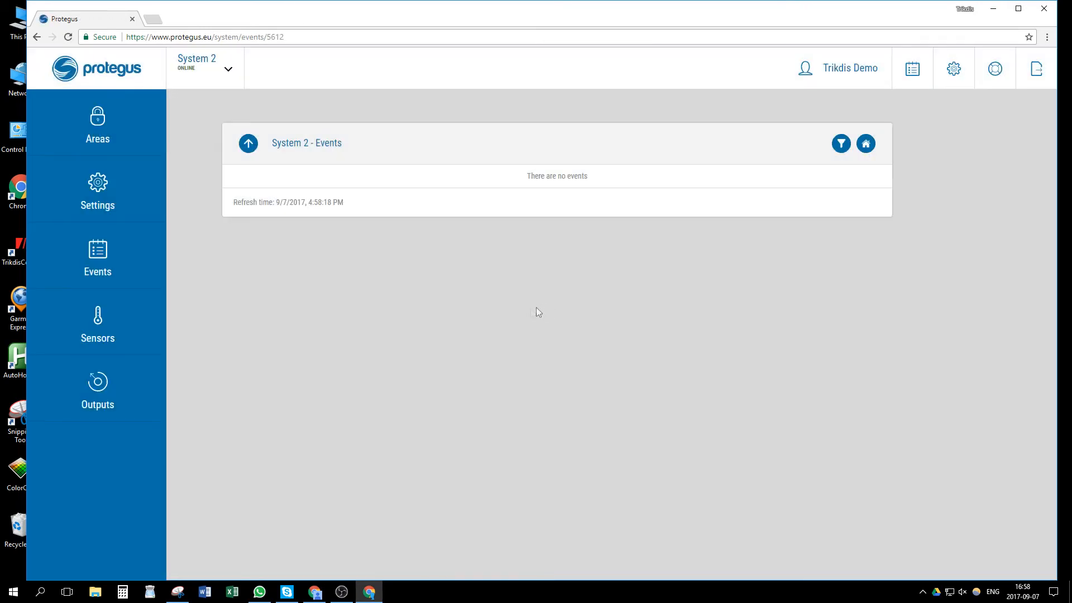
mouse_move(97, 191)
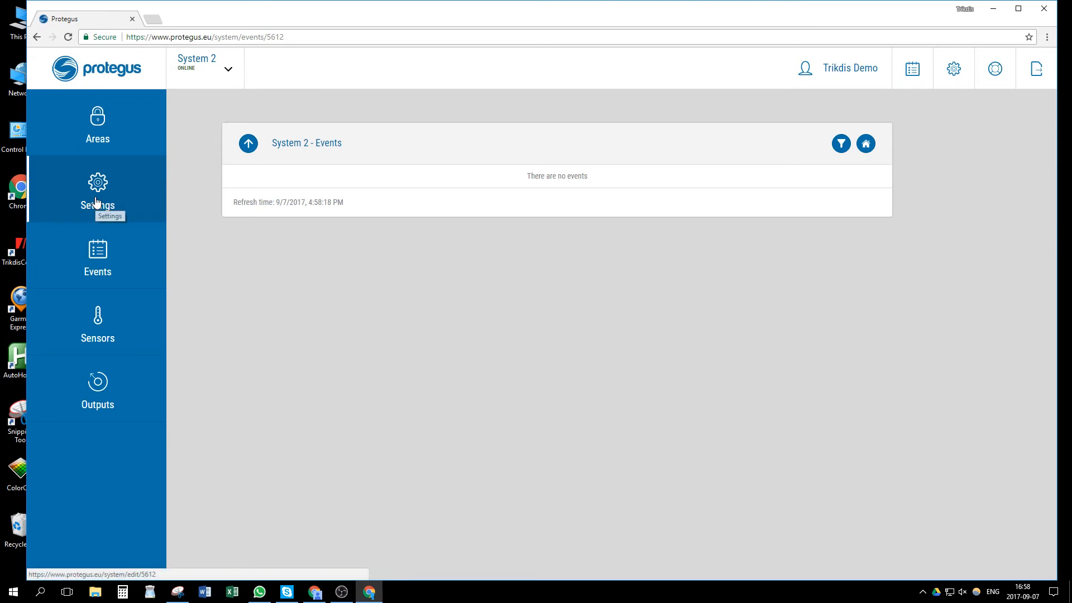
mouse_move(98, 256)
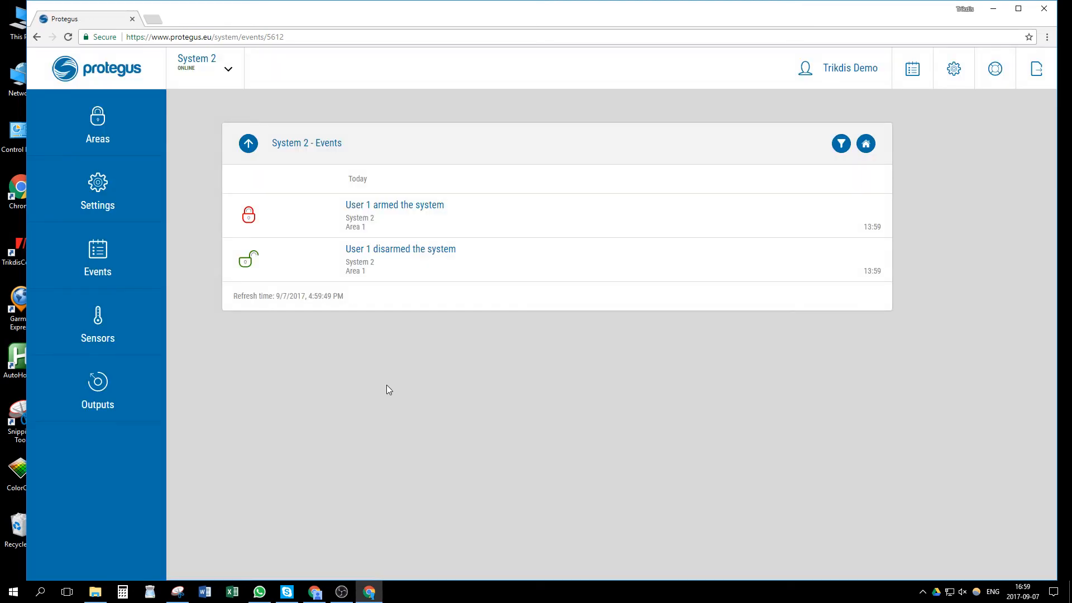
- In System 2's Areas, arm Area 1 by confirming the PIN code
click(97, 126)
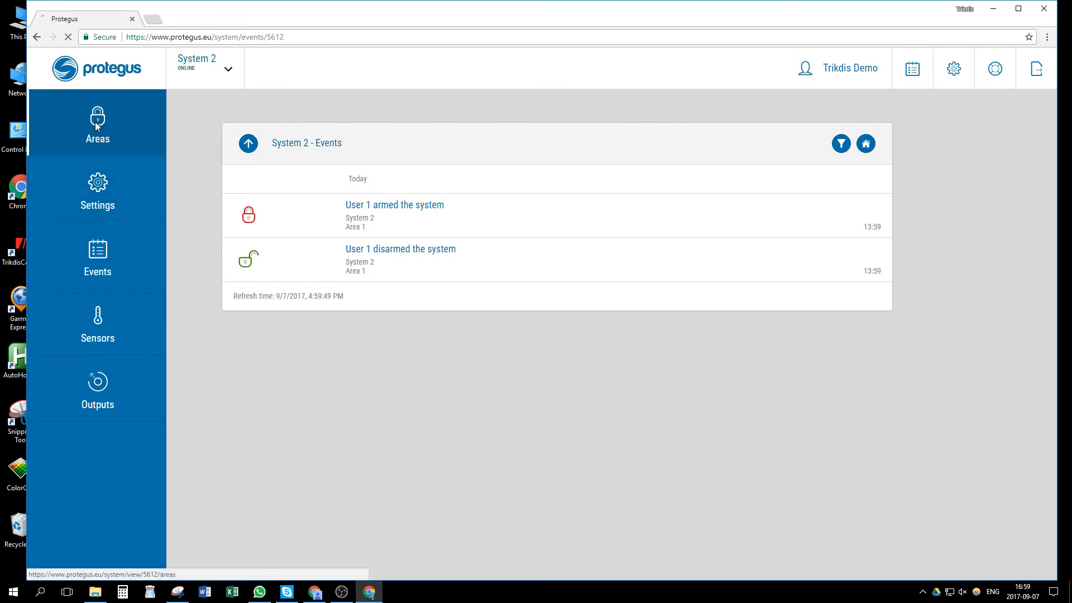
click(97, 123)
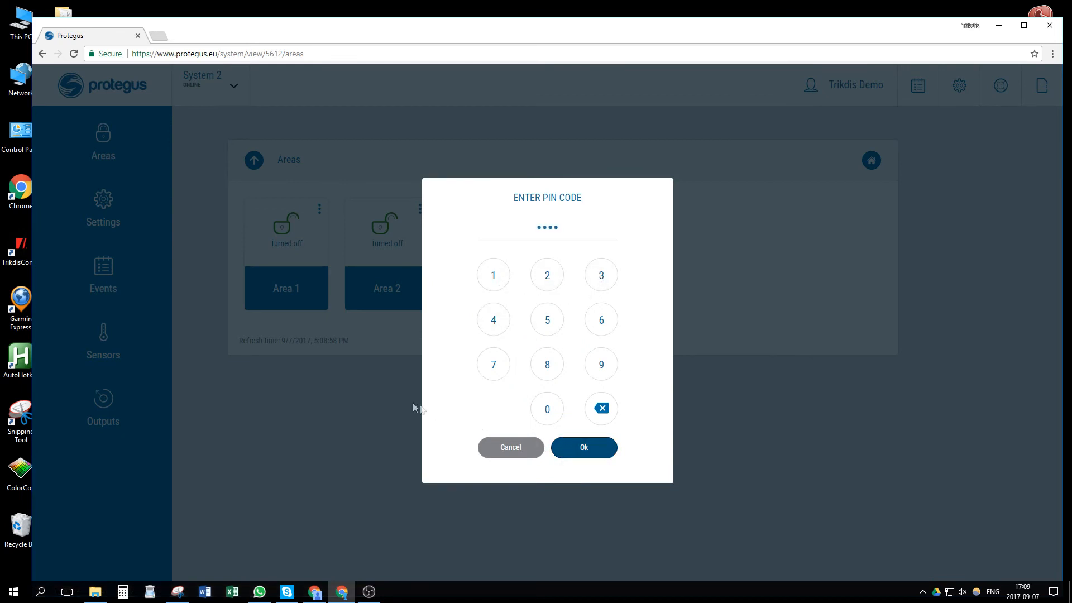
click(583, 447)
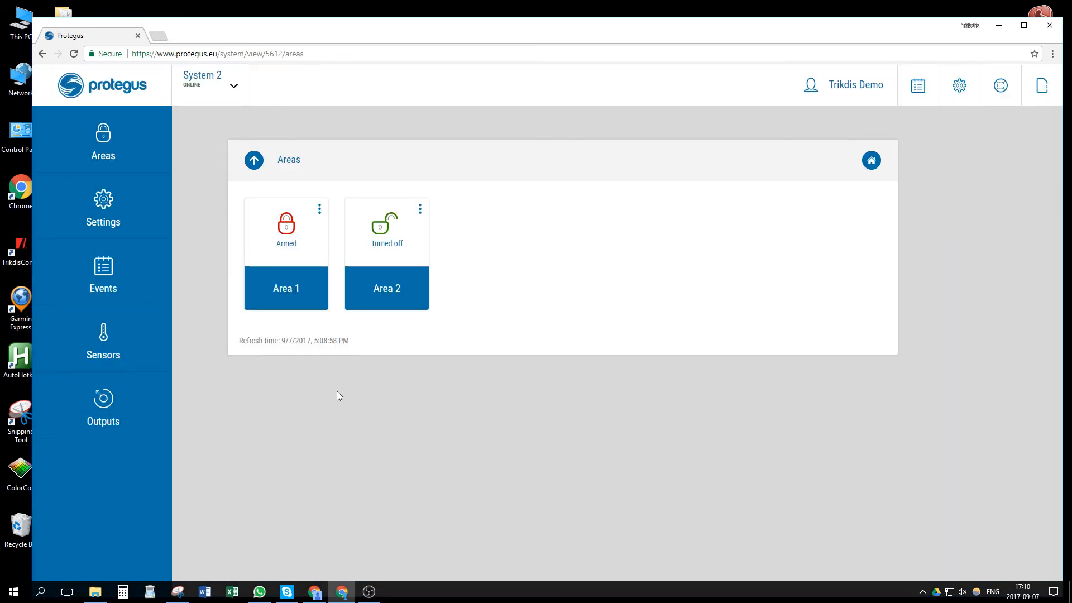